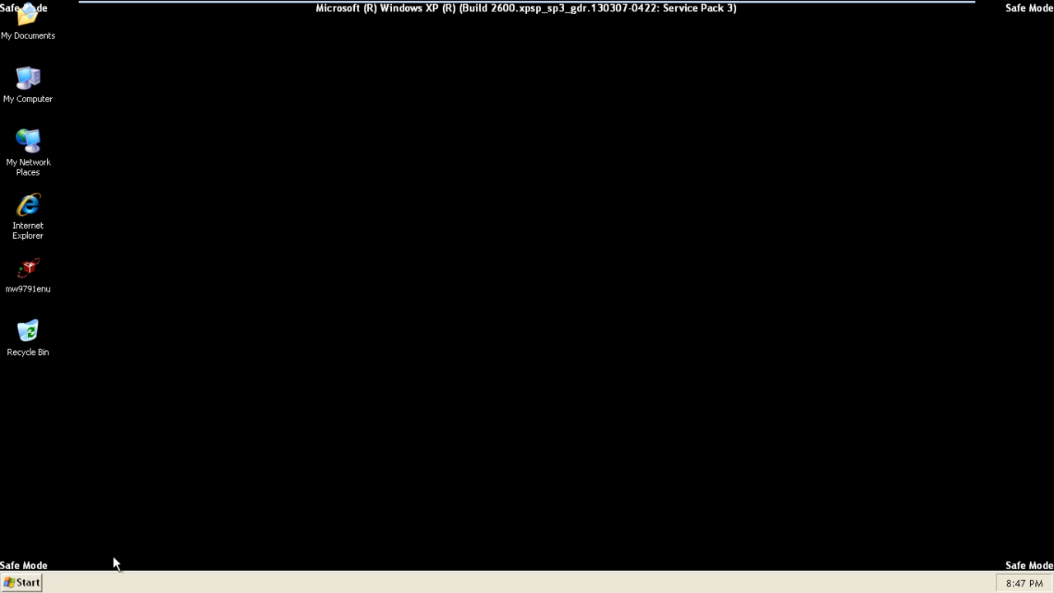
{"action": "mouse_move", "coordinate": [99, 565]}
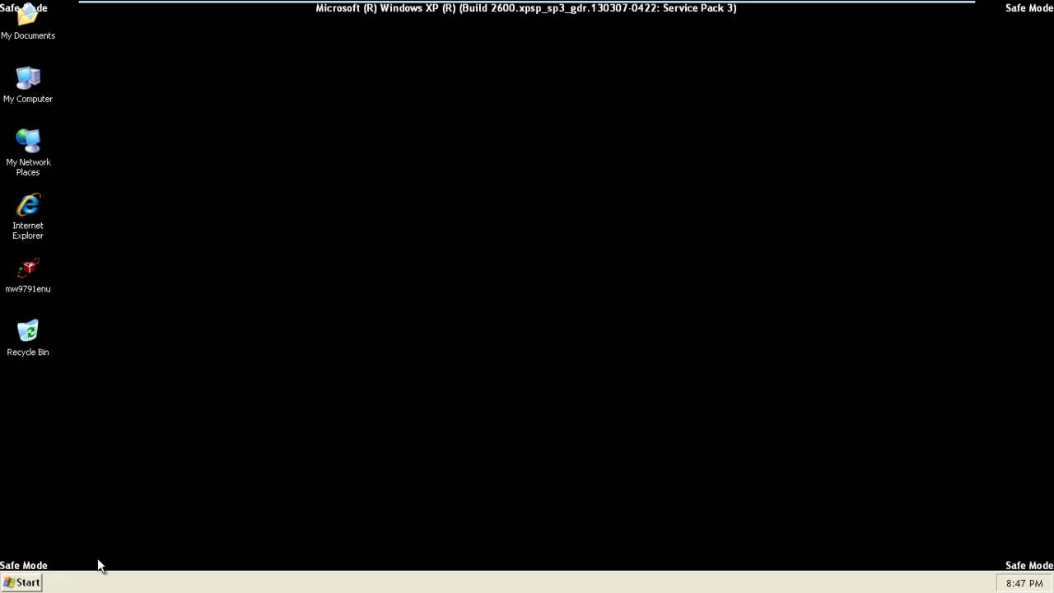
Step: Bring up the Start menu on the Safe Mode desktop
{"action": "left_click", "coordinate": [26, 582]}
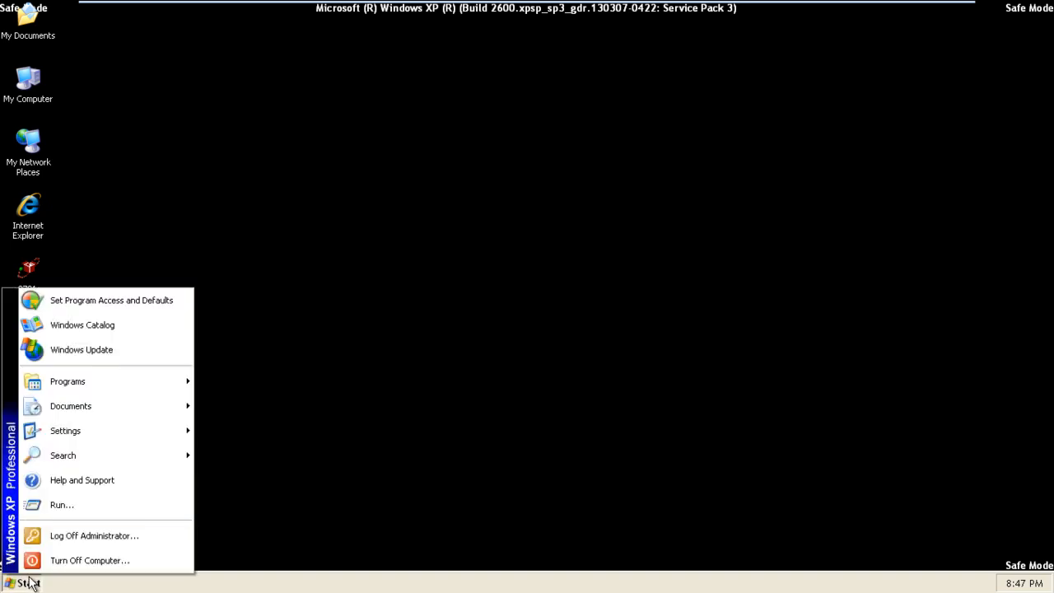
Step: Launch cmd from the Run box to get an Administrator command prompt
{"action": "left_click", "coordinate": [62, 504]}
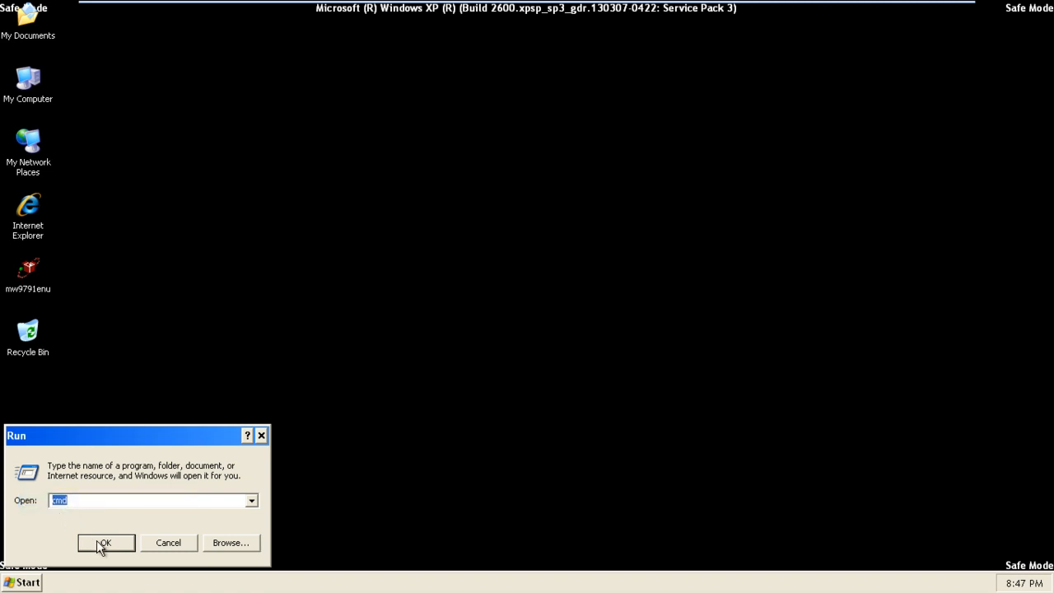
{"action": "left_click", "coordinate": [102, 543]}
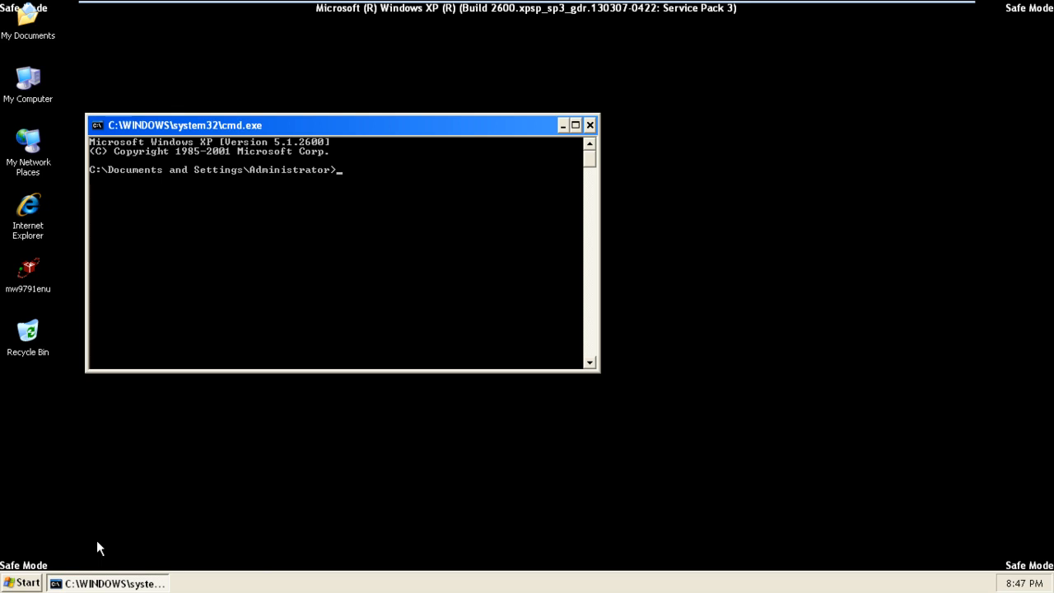
Step: Run sfc /scannow, which fails with error 0x000006ba, RPC server unavailable
{"action": "type", "text": "s"}
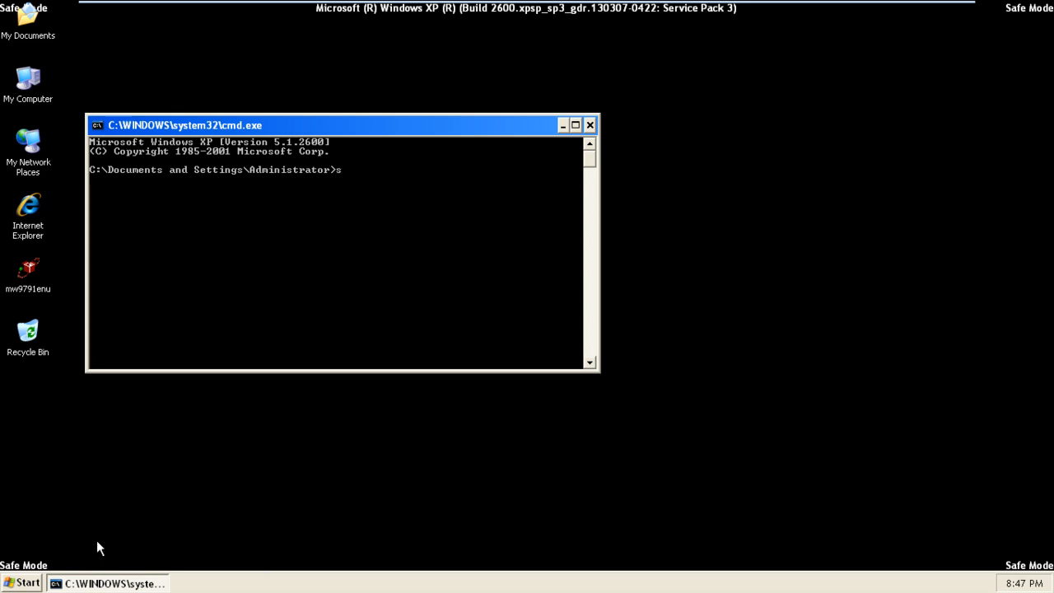
{"action": "type", "text": "fc /s"}
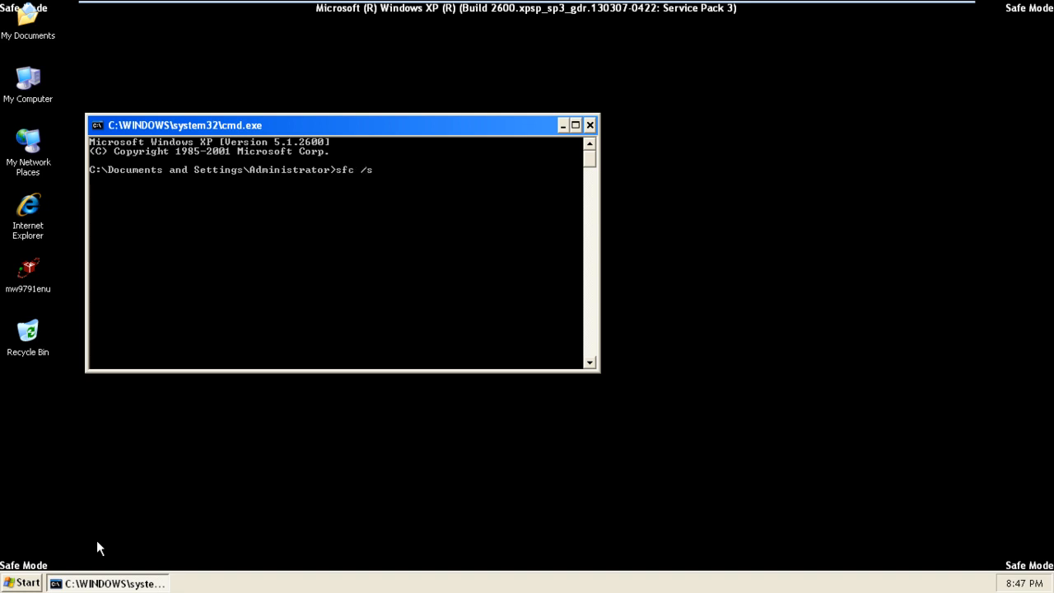
{"action": "type", "text": "cannow"}
{"action": "type", "text": "services.msc"}
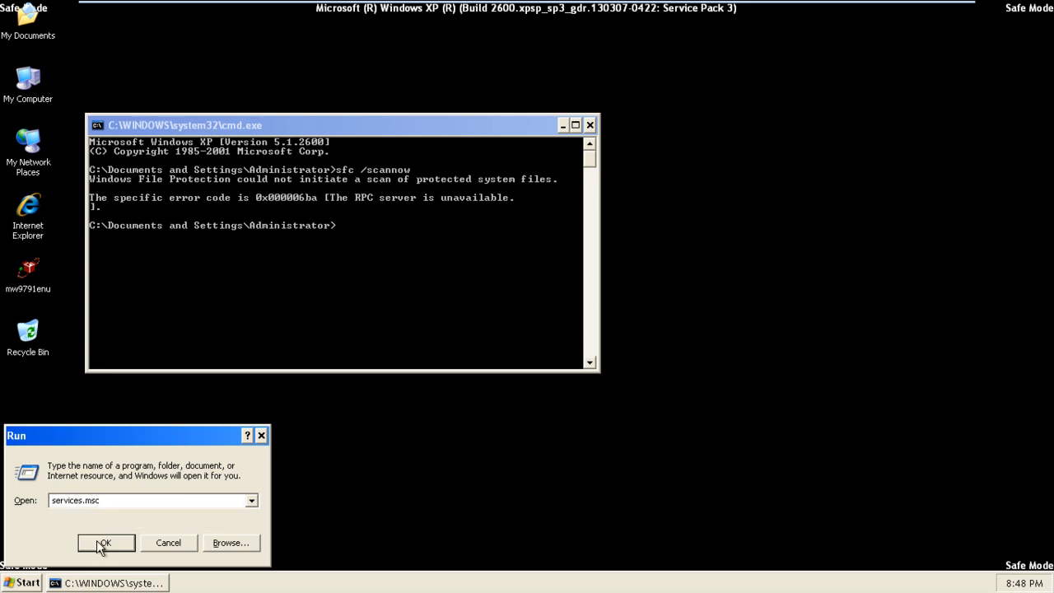
Step: Run services.msc to show the local Windows services list
{"action": "left_click", "coordinate": [105, 543]}
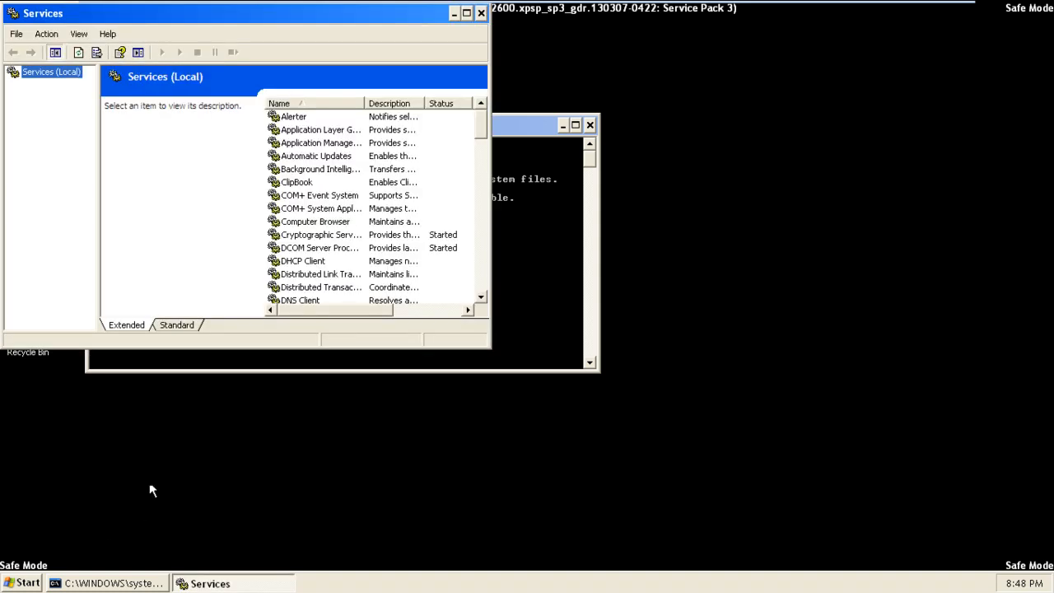
{"action": "mouse_move", "coordinate": [441, 41]}
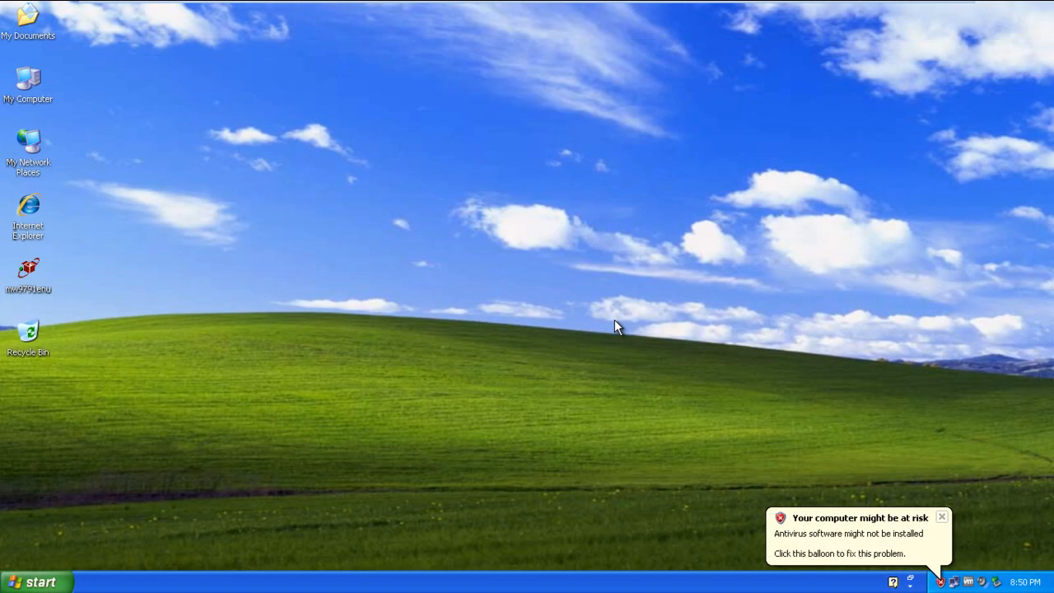
Step: Start a fresh Command Prompt in normal mode and begin entering sfc
{"action": "left_click", "coordinate": [33, 578]}
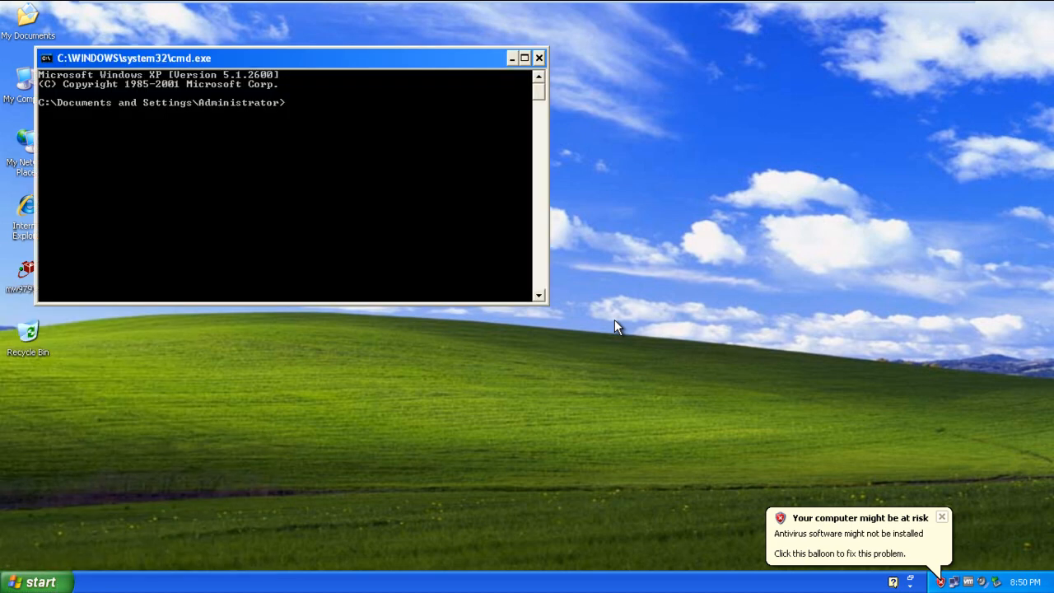
{"action": "type", "text": "sfc"}
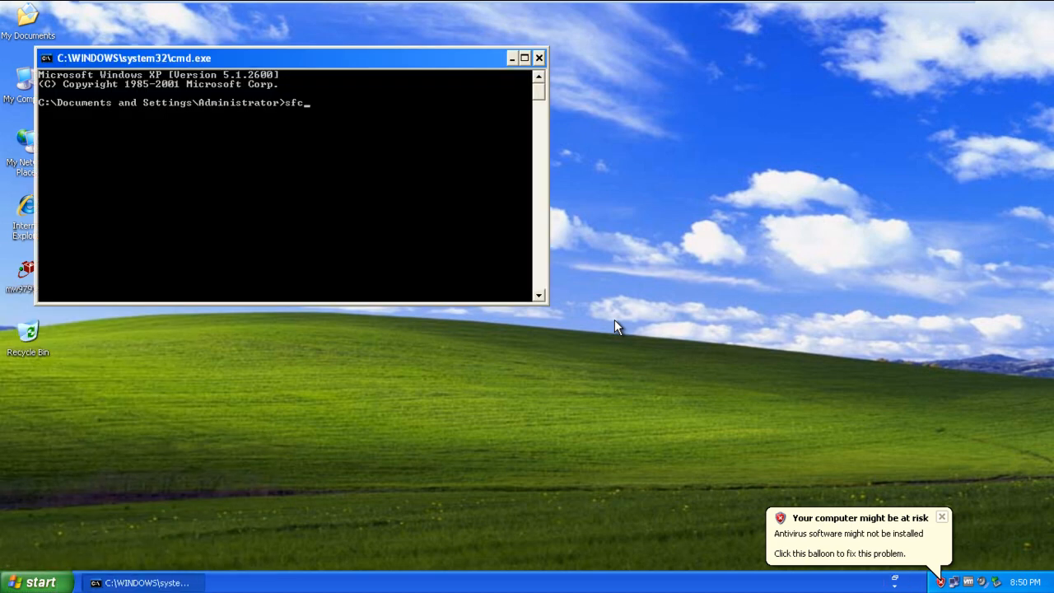